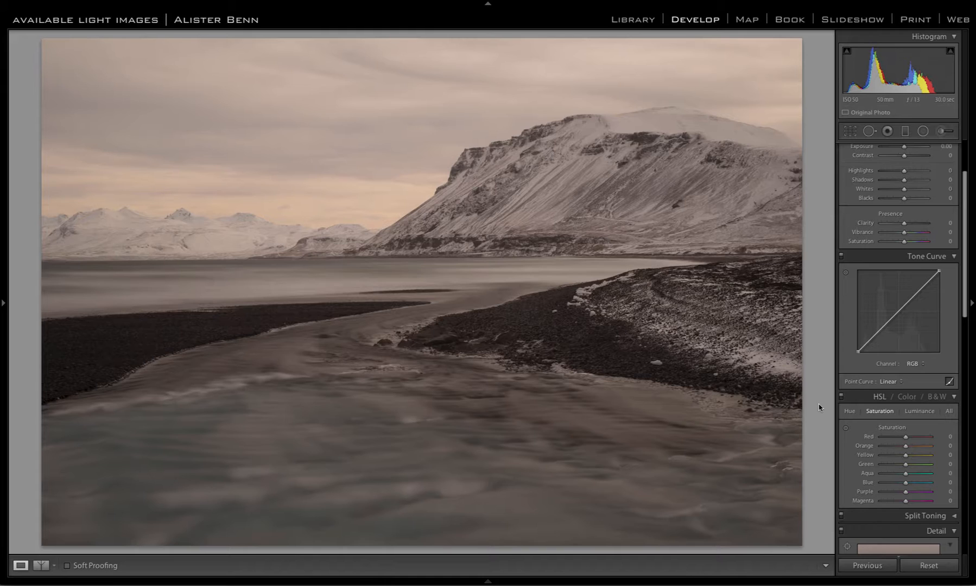
pyautogui.moveTo(815, 409)
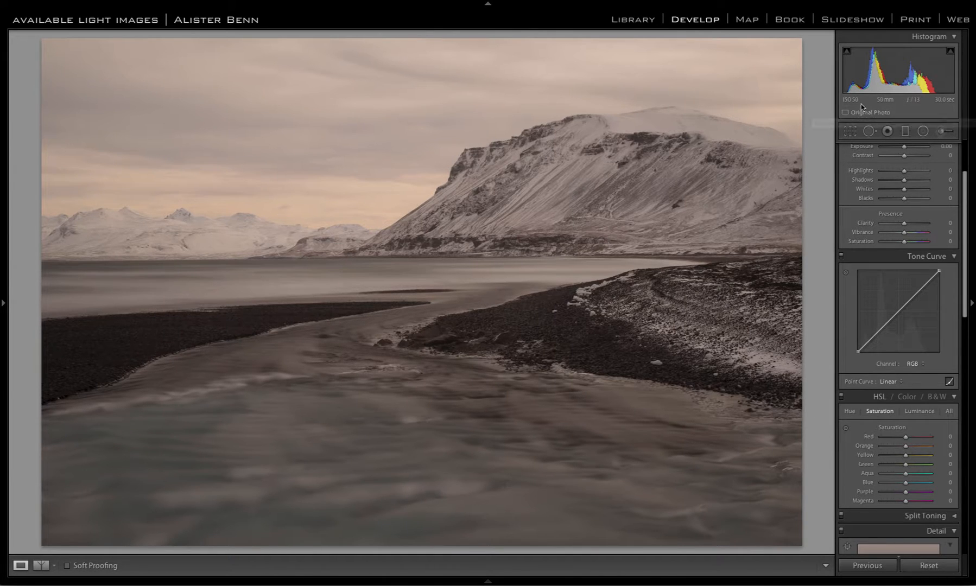
pyautogui.moveTo(812, 128)
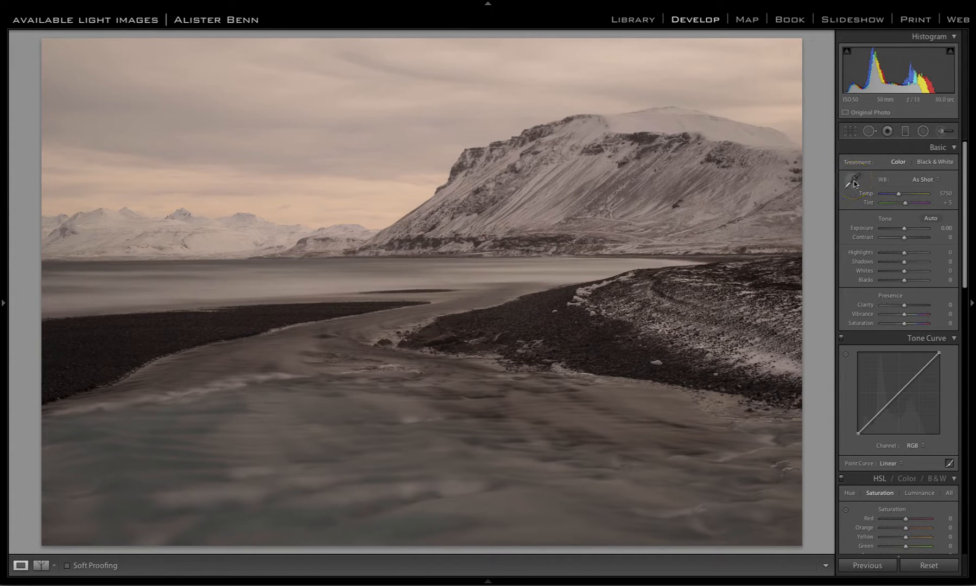
# Keep the As Shot white balance and list the RGB, Red, Green, Blue curve channels.
pyautogui.click(924, 180)
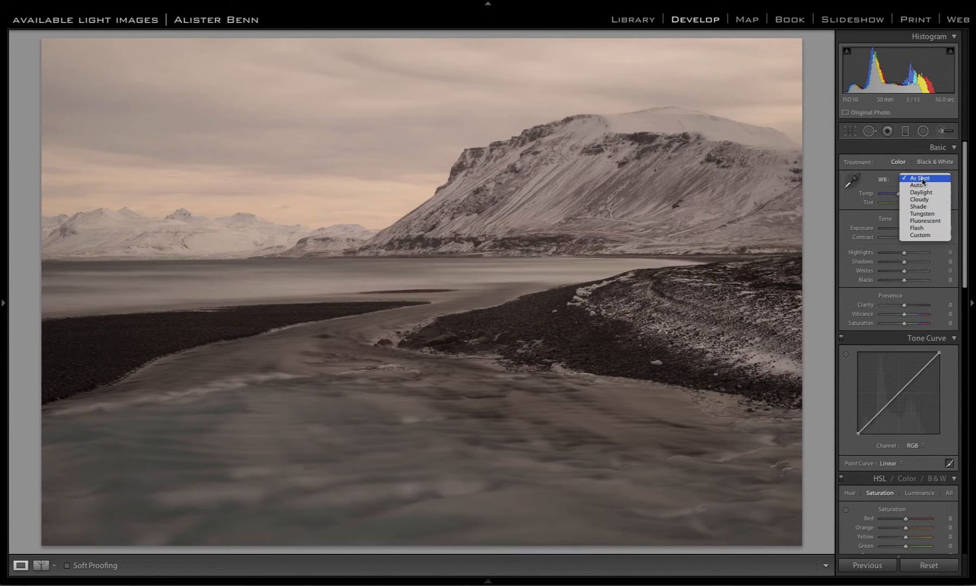
pyautogui.click(922, 179)
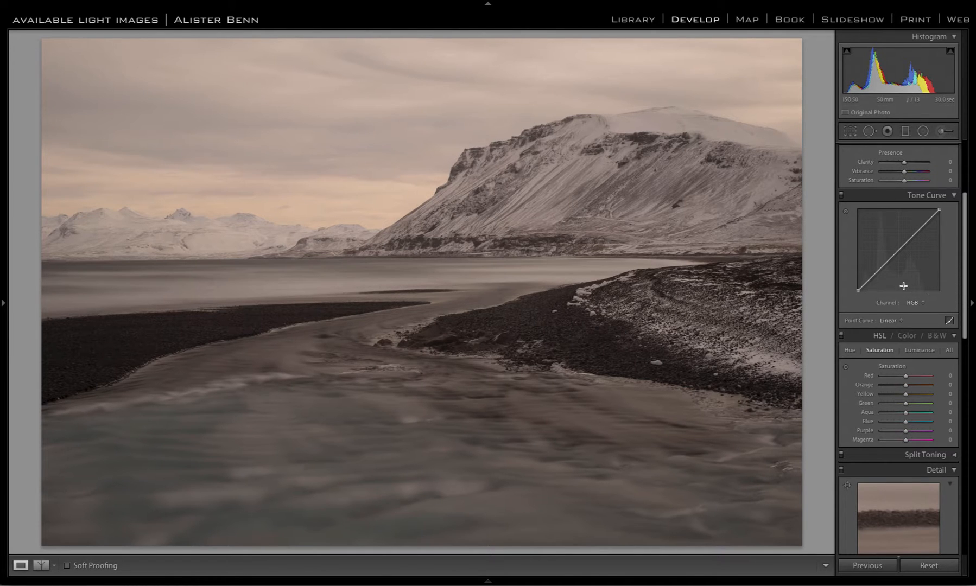
pyautogui.click(893, 145)
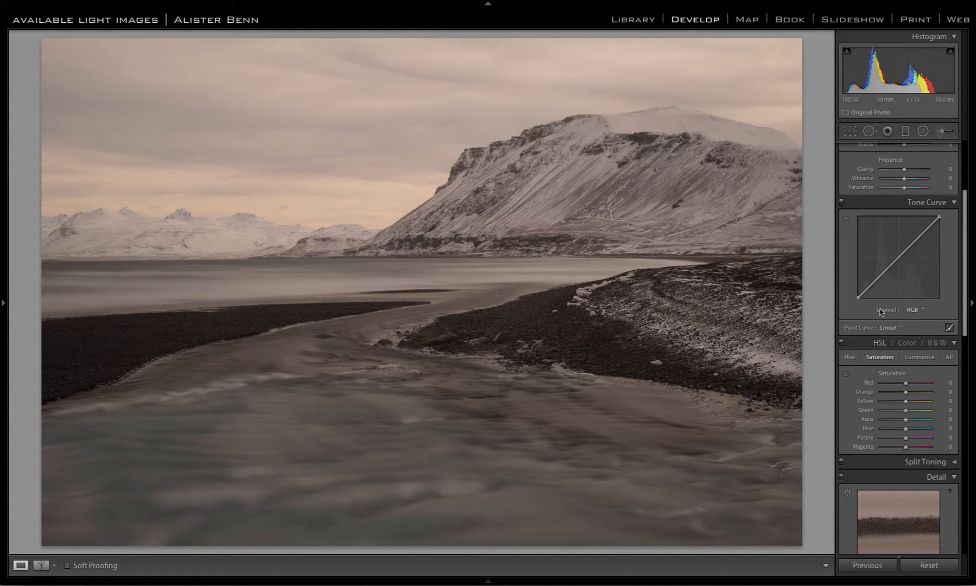
pyautogui.click(916, 310)
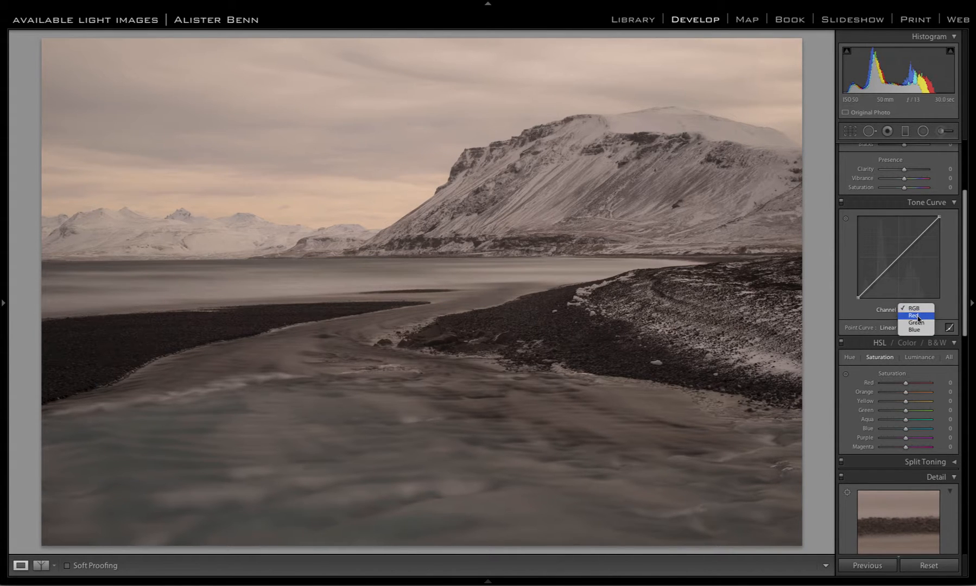
# Switch the tone curve to Red and pull its white and black points inward.
pyautogui.click(916, 316)
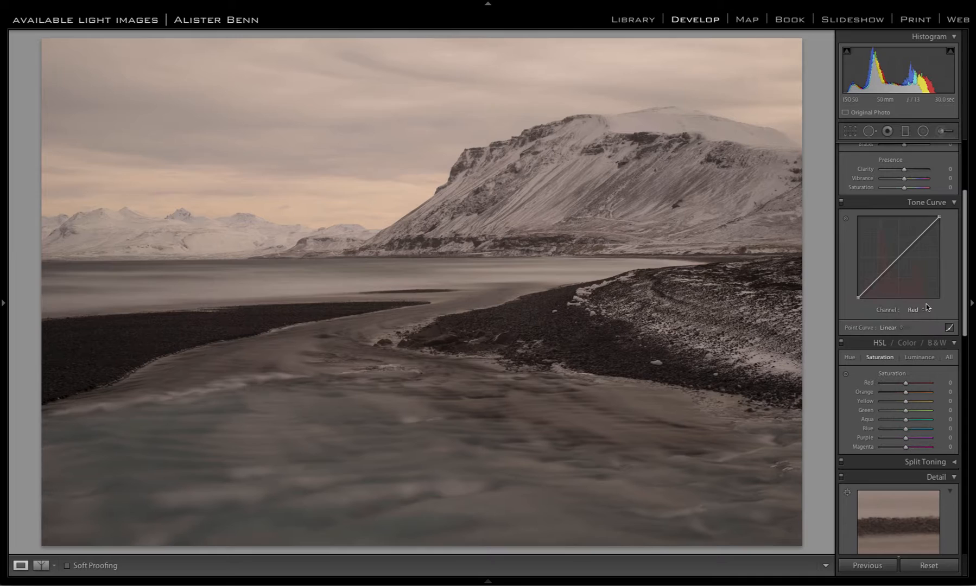
pyautogui.moveTo(940, 217)
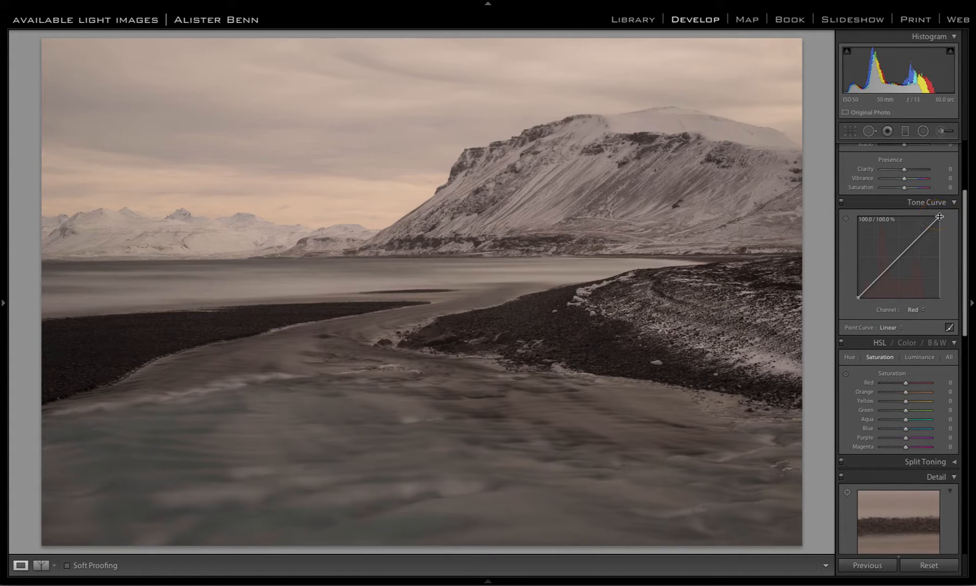
pyautogui.moveTo(940, 217); pyautogui.dragTo(940, 218)
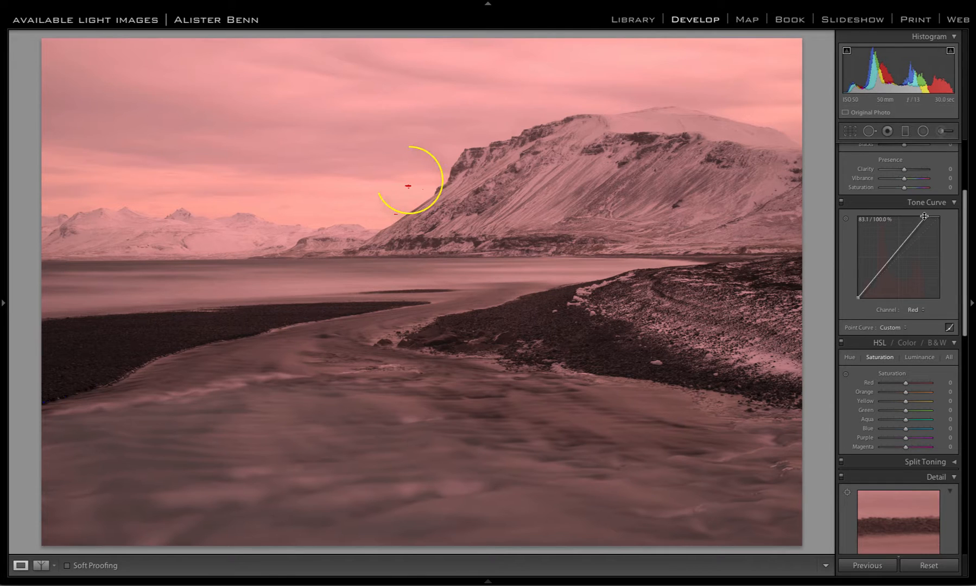
pyautogui.moveTo(925, 216); pyautogui.dragTo(942, 217)
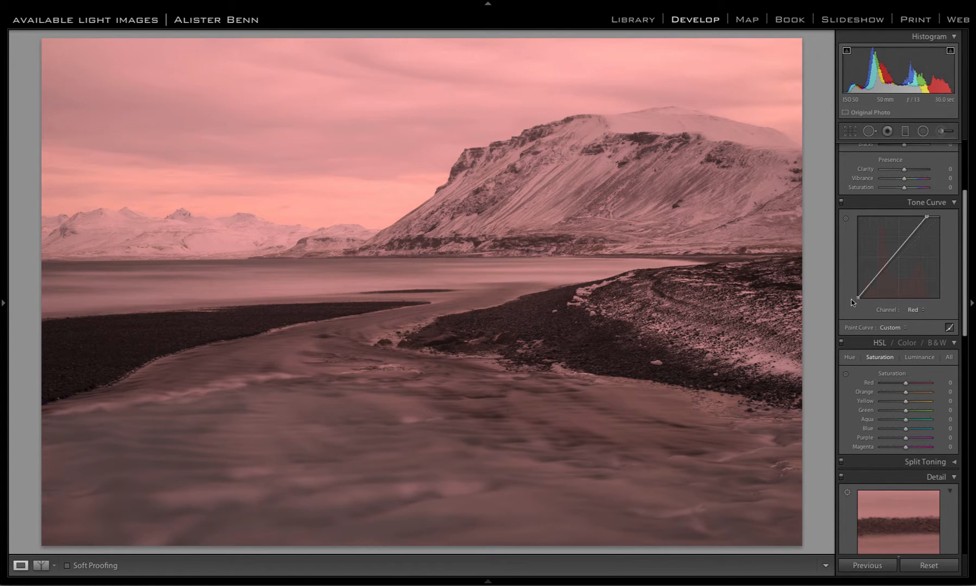
pyautogui.moveTo(856, 297)
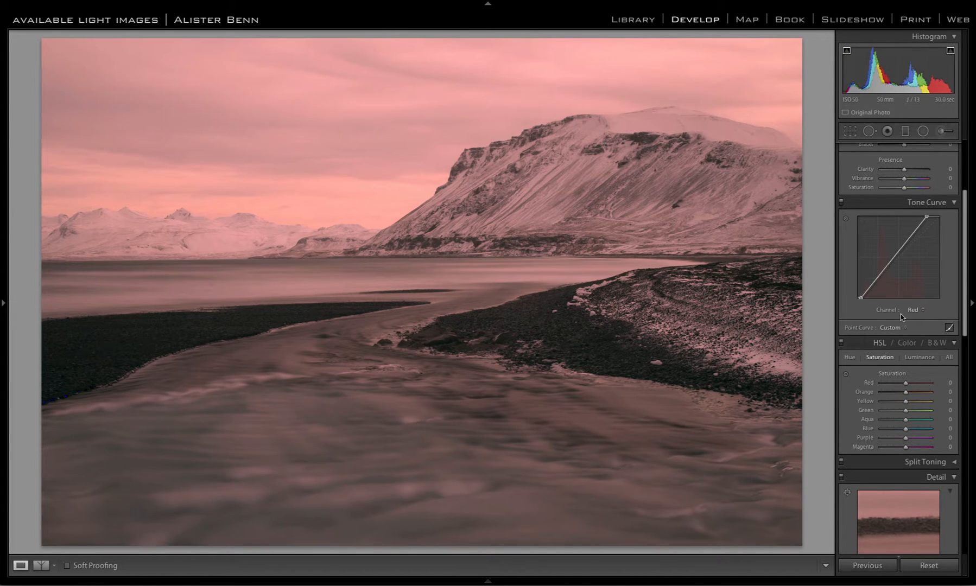
pyautogui.click(915, 310)
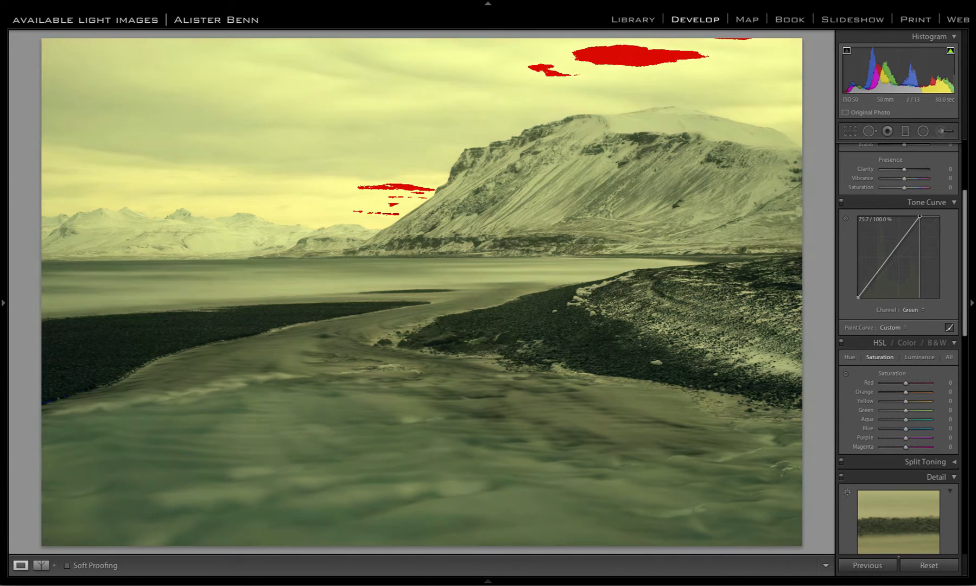
# Pull the green curve's white point to about 75.7 and black point to about 5.9.
pyautogui.moveTo(921, 221); pyautogui.dragTo(924, 216)
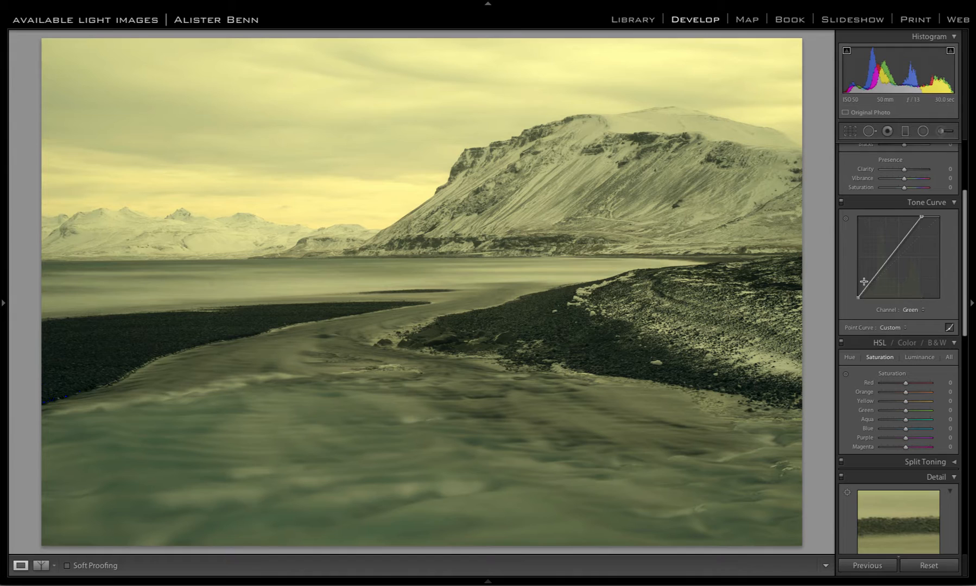
pyautogui.moveTo(861, 286); pyautogui.dragTo(858, 302)
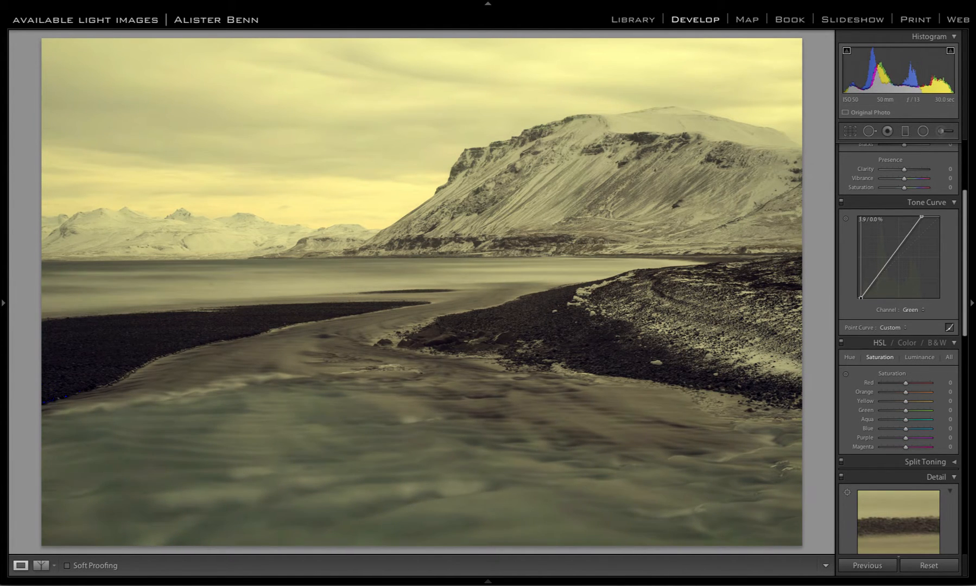
pyautogui.moveTo(862, 299); pyautogui.dragTo(863, 293)
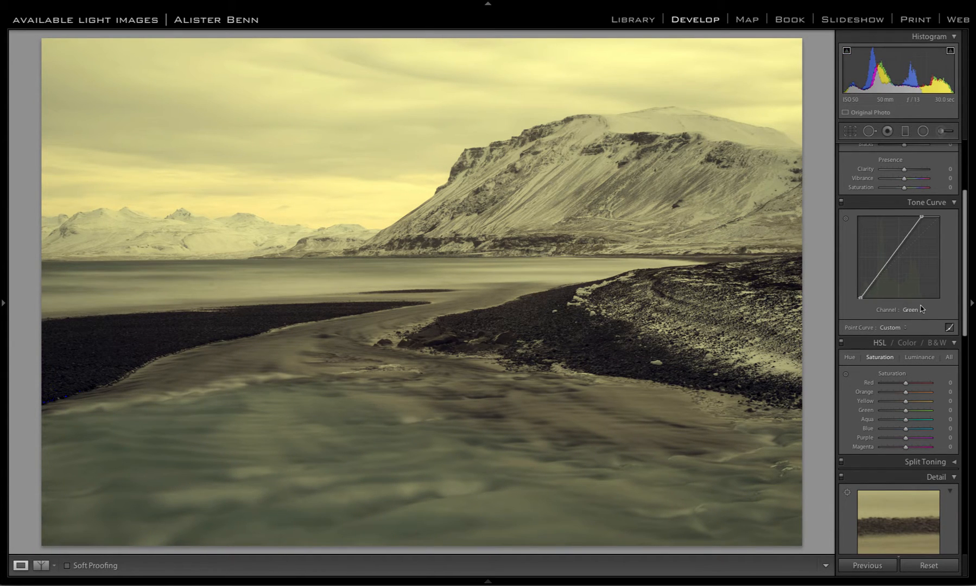
pyautogui.click(913, 309)
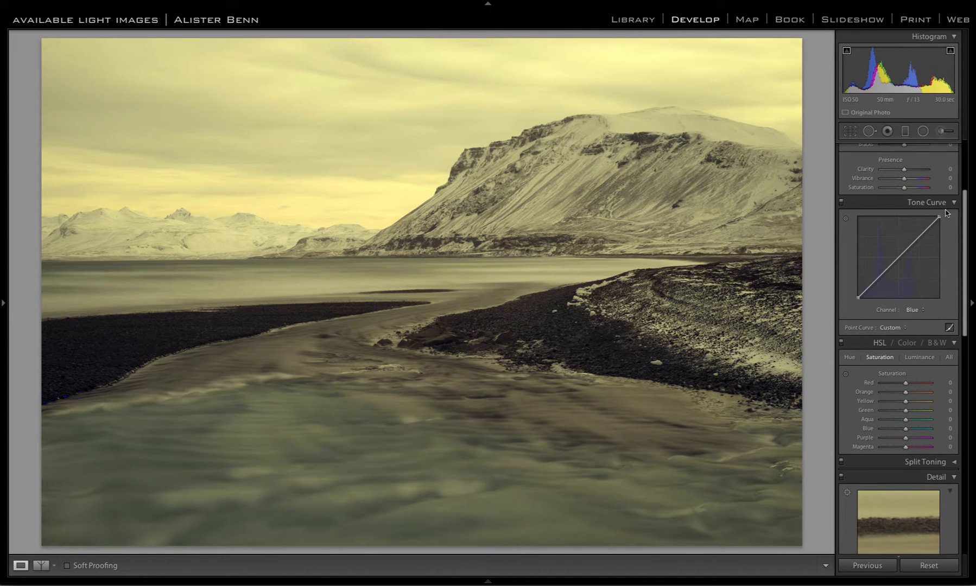
# Pull the blue curve's white and black points inward to neutralise the colour cast.
pyautogui.moveTo(951, 216); pyautogui.dragTo(942, 219)
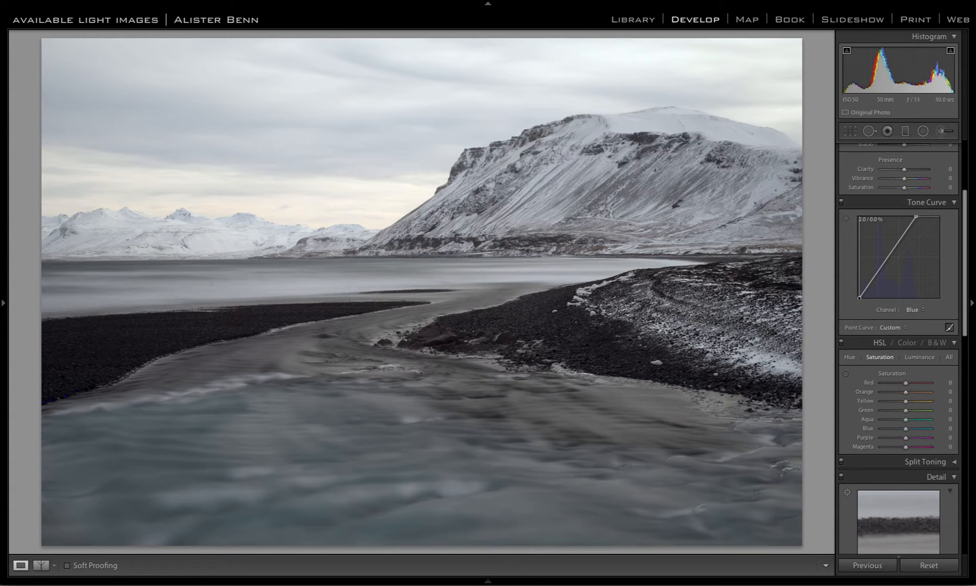
pyautogui.moveTo(862, 298); pyautogui.dragTo(861, 293)
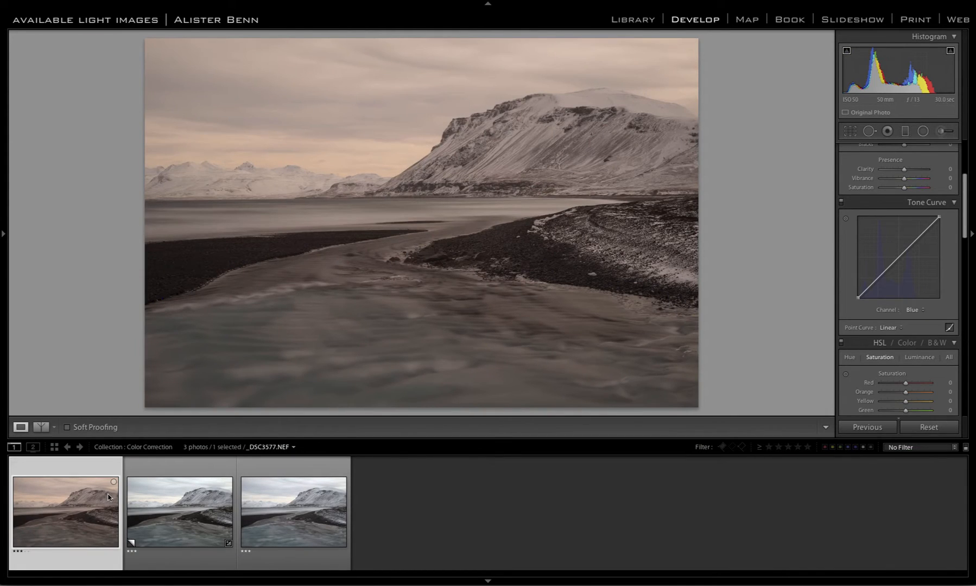
# View the neutral corrected Copy 1, then return to the warm original.
pyautogui.click(179, 511)
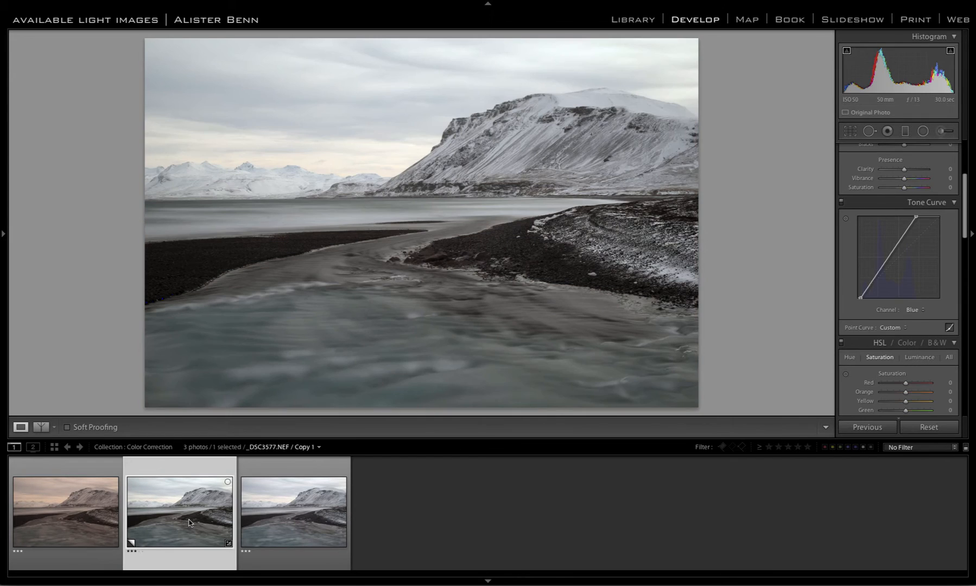
pyautogui.click(890, 328)
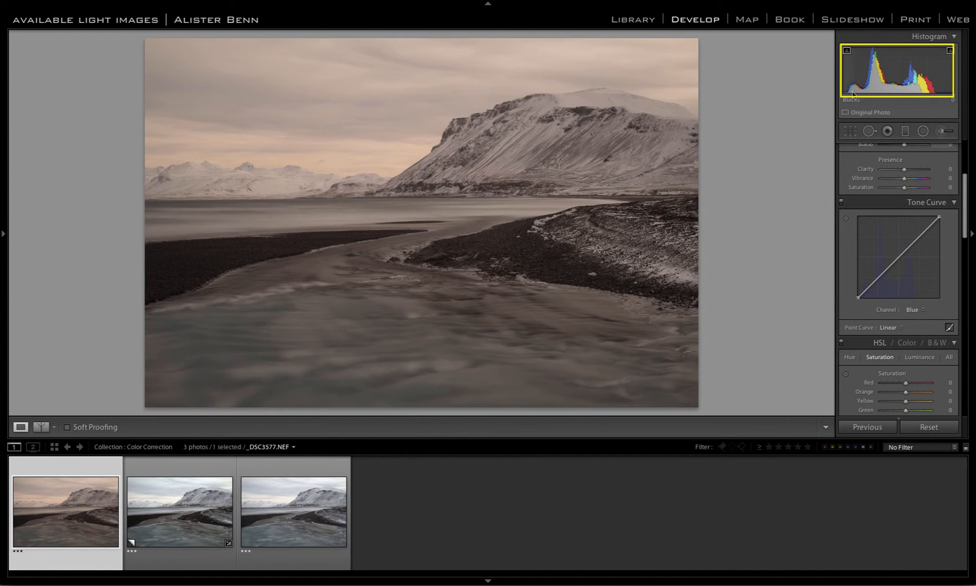
pyautogui.moveTo(881, 98)
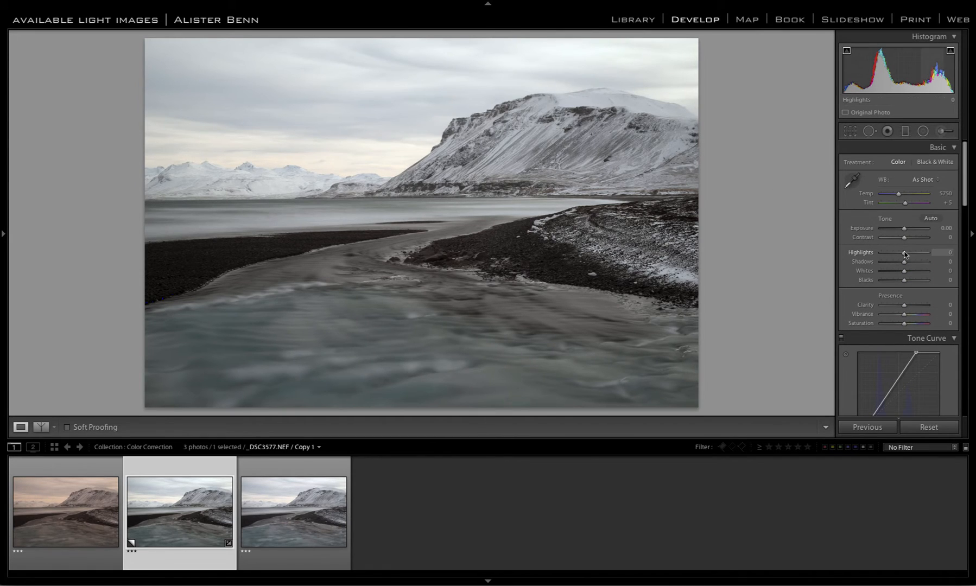
pyautogui.moveTo(904, 254); pyautogui.dragTo(889, 253)
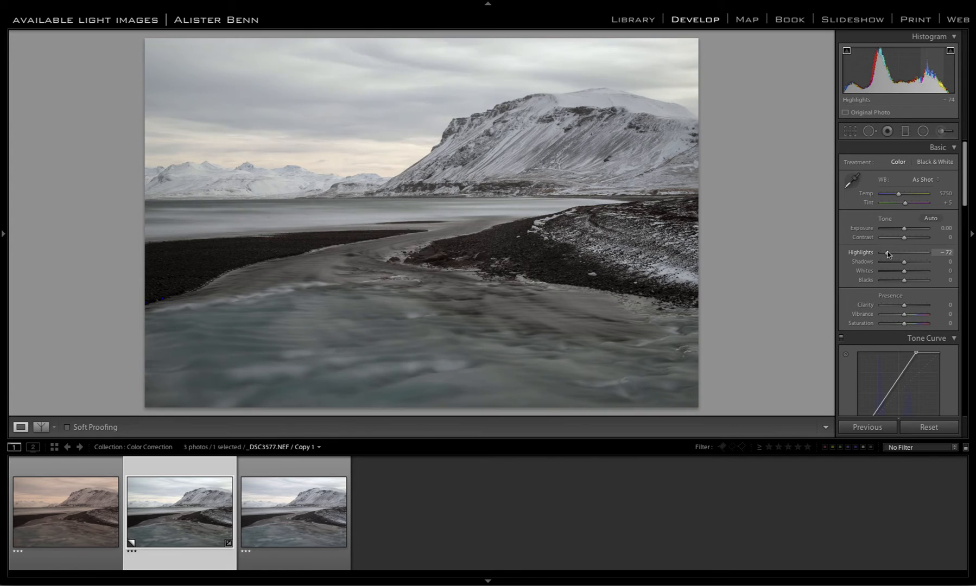
pyautogui.moveTo(887, 262); pyautogui.dragTo(892, 261)
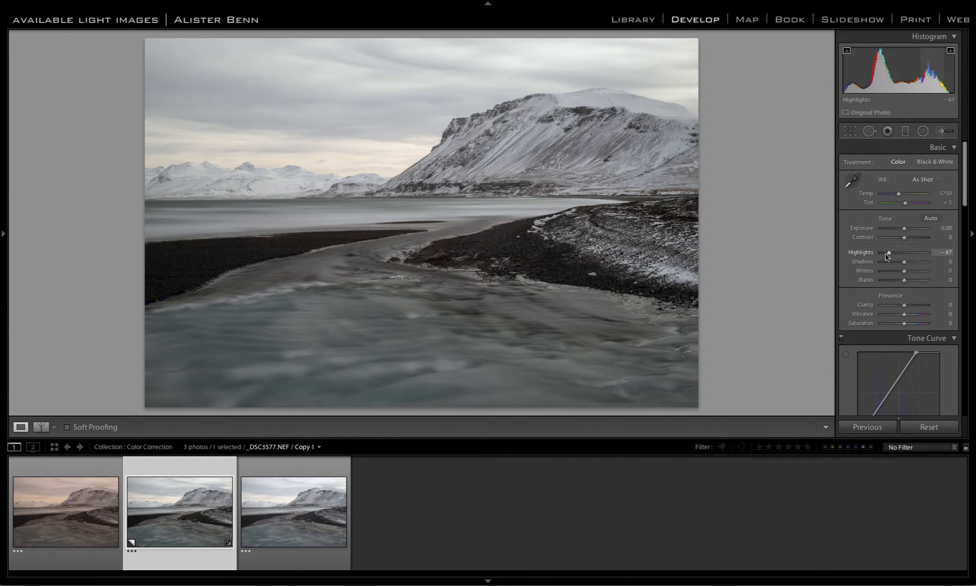
pyautogui.moveTo(904, 264)
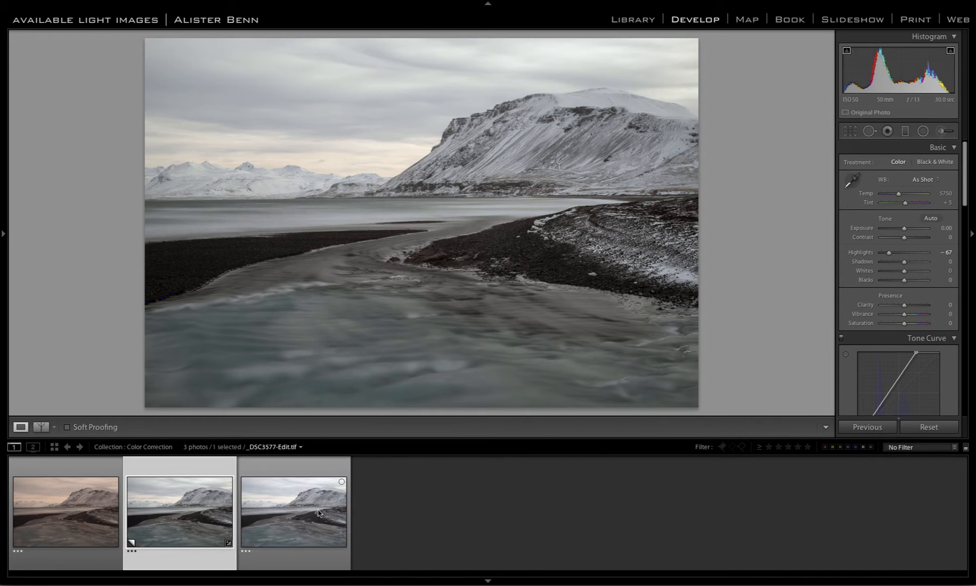
# Flip between the Edit.tif and Copy 1 versions, then show the original _DSC3577.NEF.
pyautogui.click(292, 512)
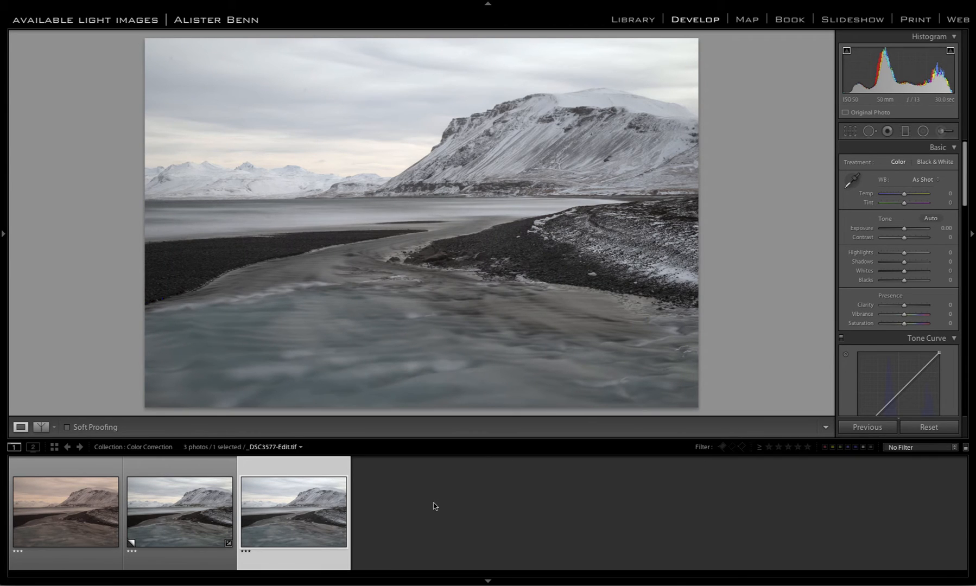
pyautogui.click(178, 511)
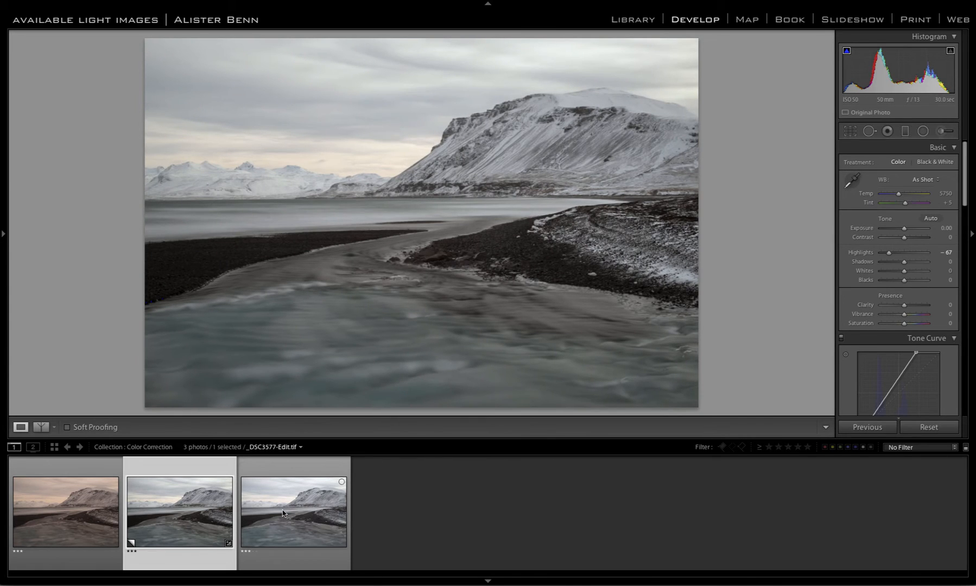
pyautogui.click(294, 511)
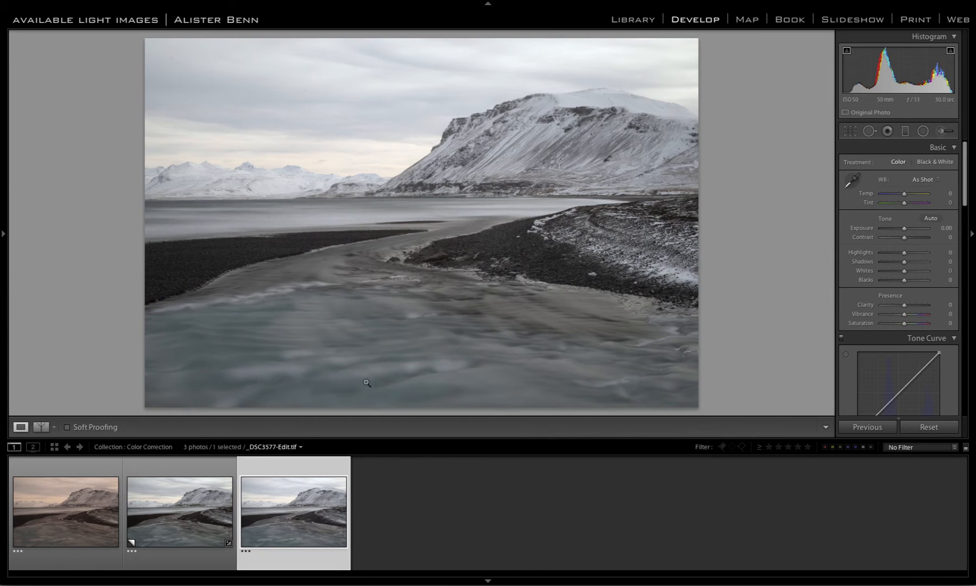
pyautogui.moveTo(369, 379)
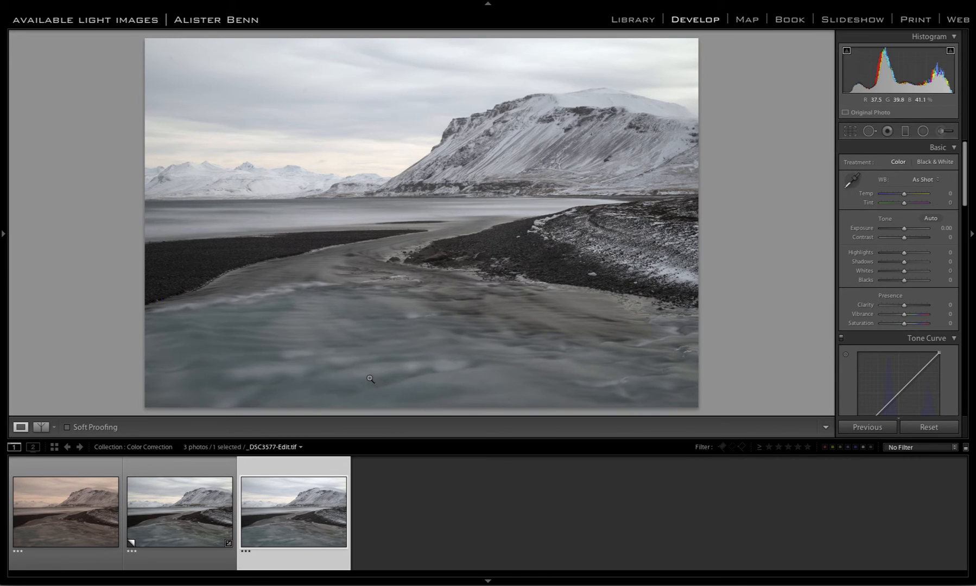
pyautogui.click(179, 512)
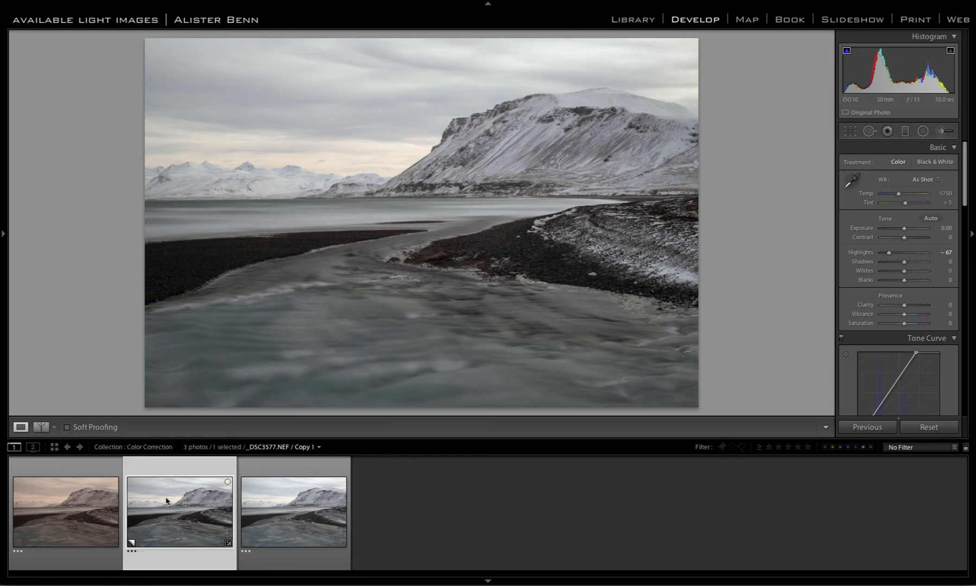
pyautogui.moveTo(120, 371)
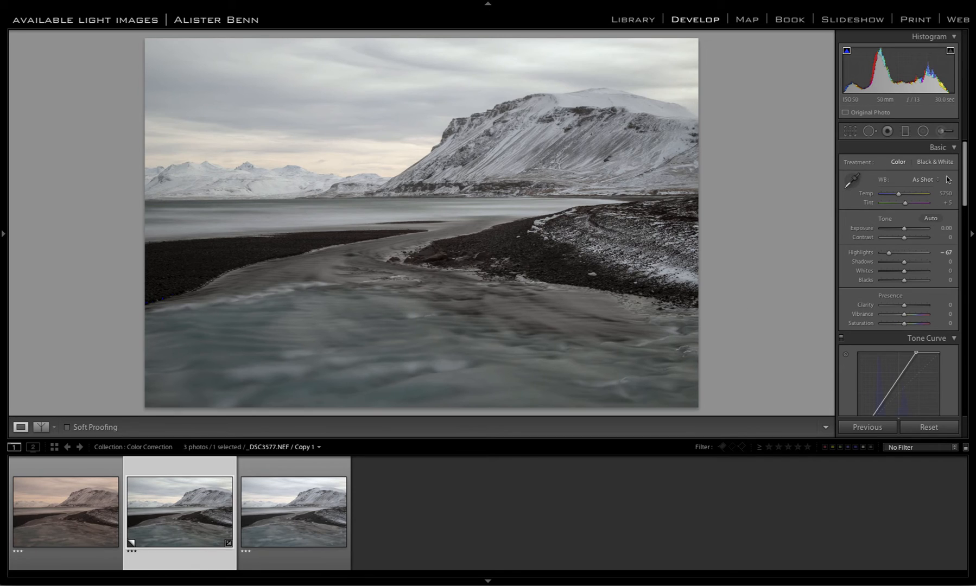
pyautogui.click(65, 511)
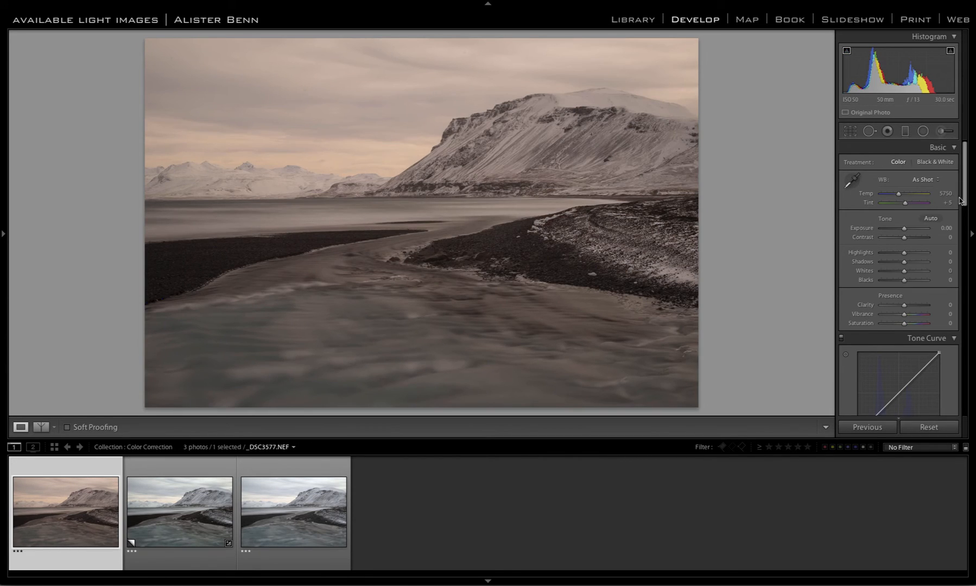
pyautogui.moveTo(962, 195)
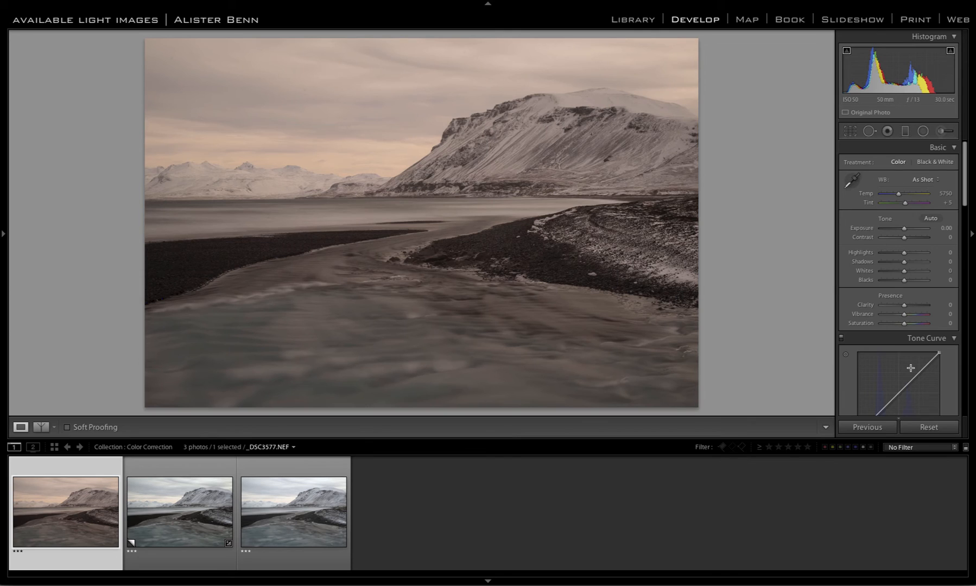
pyautogui.moveTo(910, 366)
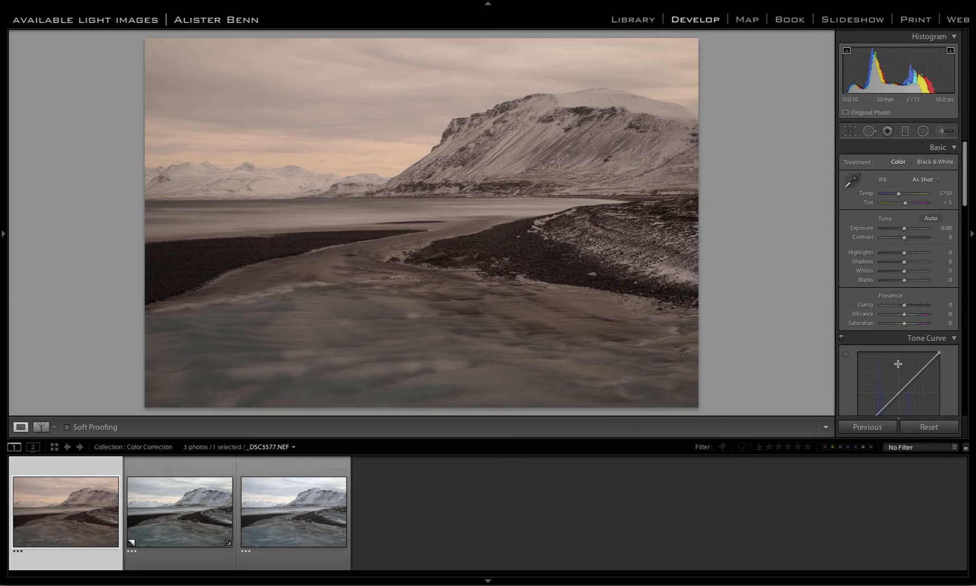
# Sample a neutral grey area with the White Balance eyedropper (about 4650, tint -9).
pyautogui.click(852, 179)
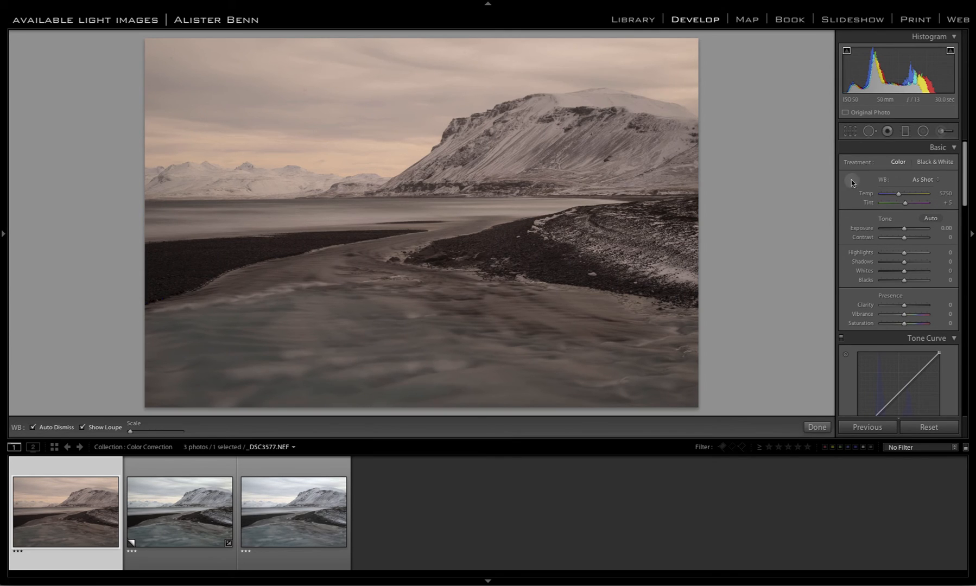
pyautogui.click(529, 215)
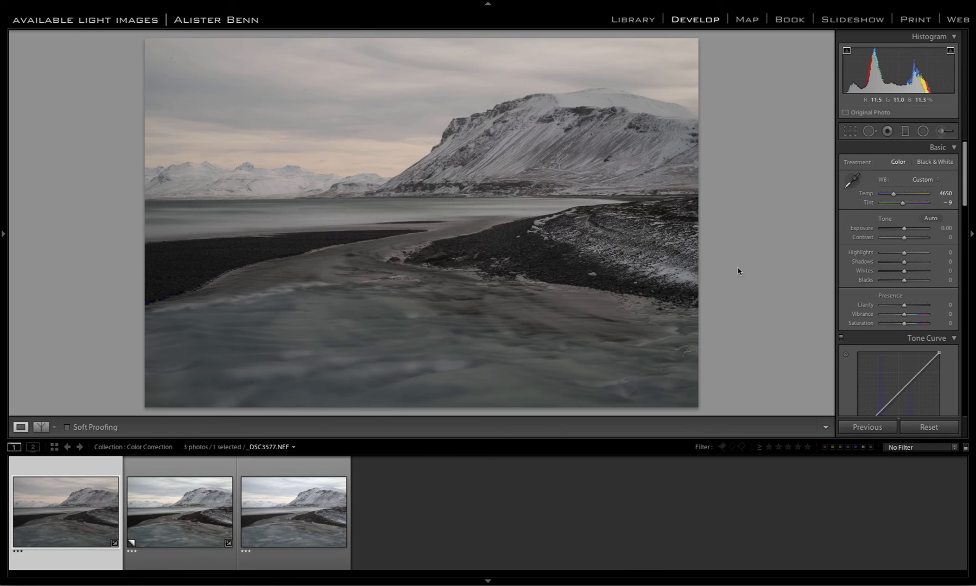
# Set Exposure to +1.20, Highlights to -75 and Whites to -9 in the Basic panel.
pyautogui.moveTo(912, 228); pyautogui.dragTo(904, 229)
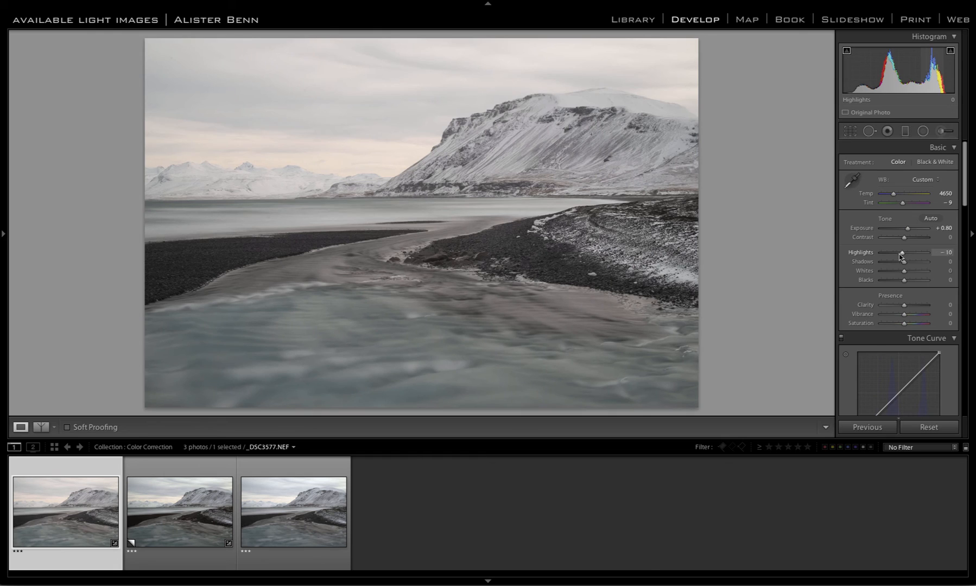
pyautogui.moveTo(902, 253); pyautogui.dragTo(889, 253)
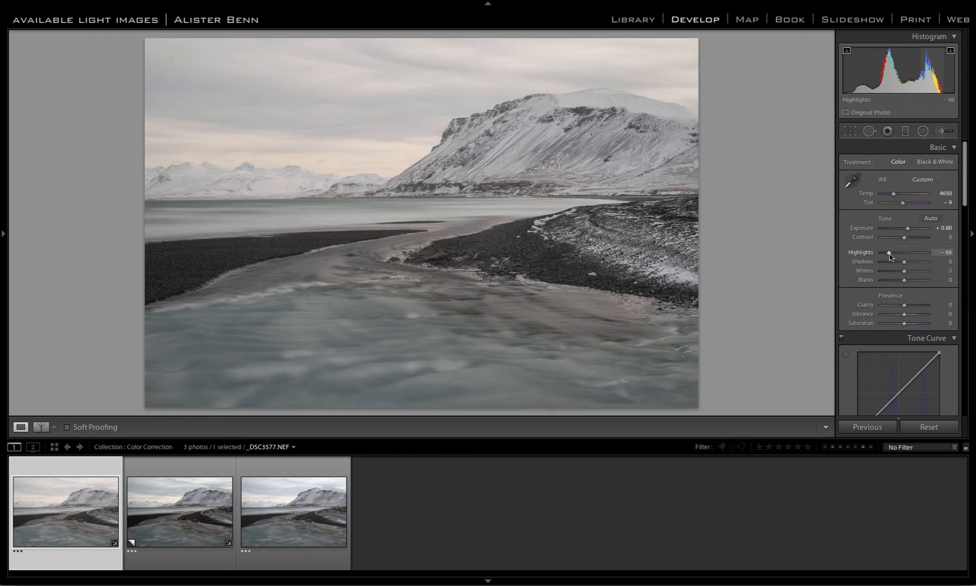
pyautogui.moveTo(902, 228); pyautogui.dragTo(912, 228)
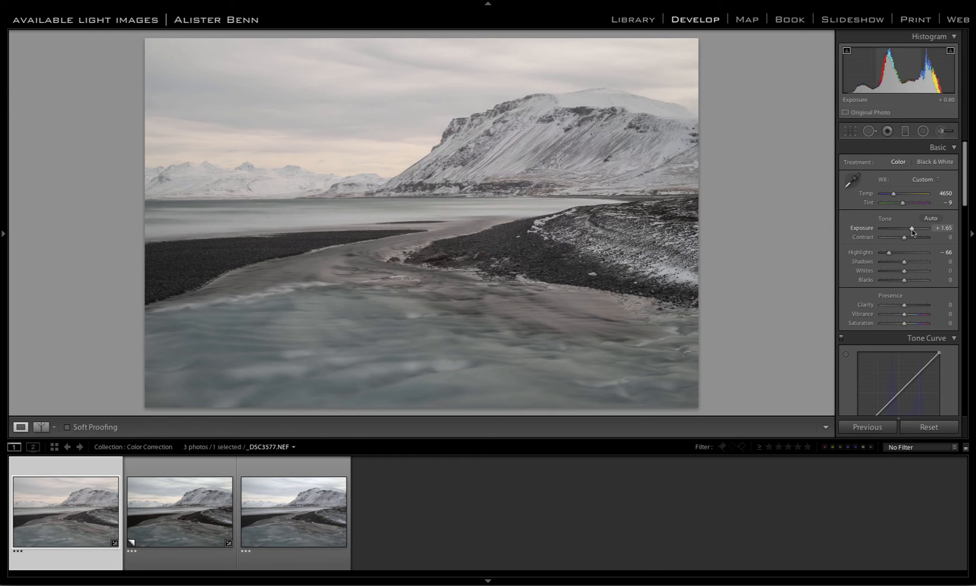
pyautogui.moveTo(913, 228); pyautogui.dragTo(903, 228)
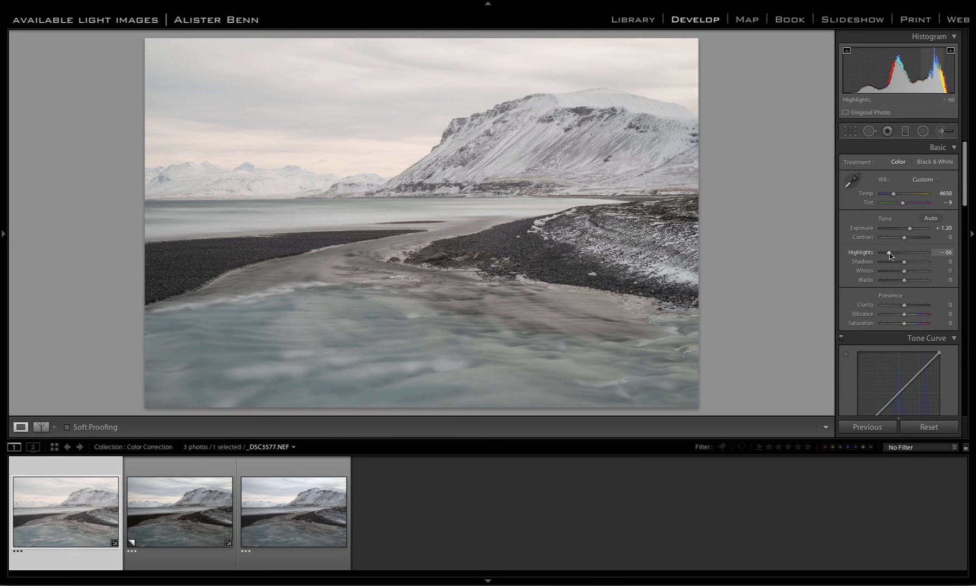
pyautogui.moveTo(907, 253); pyautogui.dragTo(904, 253)
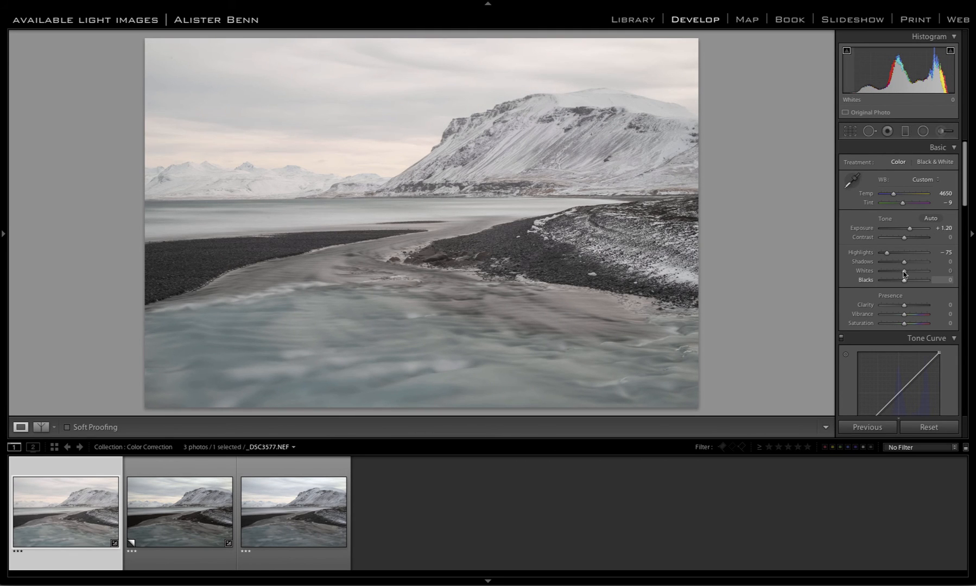
pyautogui.moveTo(907, 271); pyautogui.dragTo(901, 271)
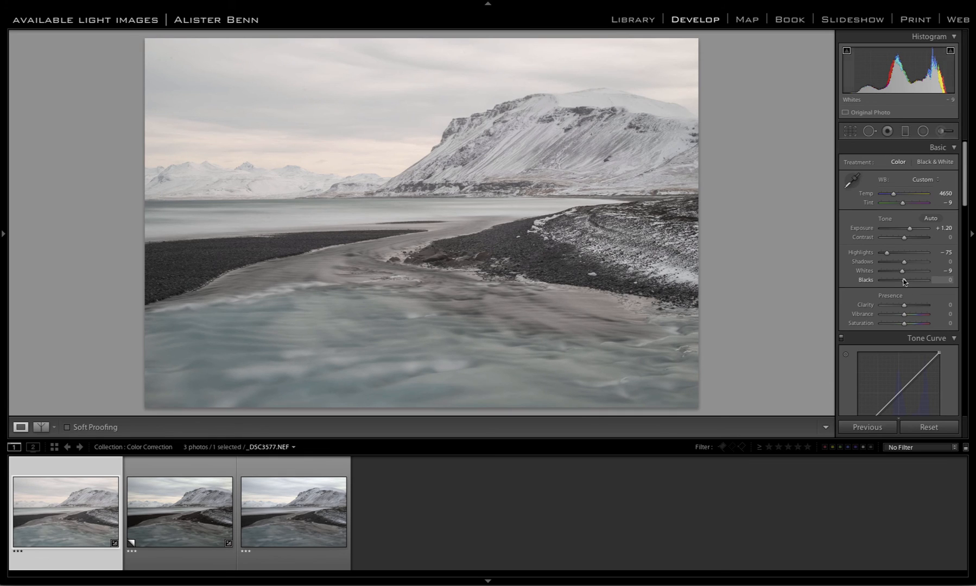
pyautogui.moveTo(912, 280); pyautogui.dragTo(902, 280)
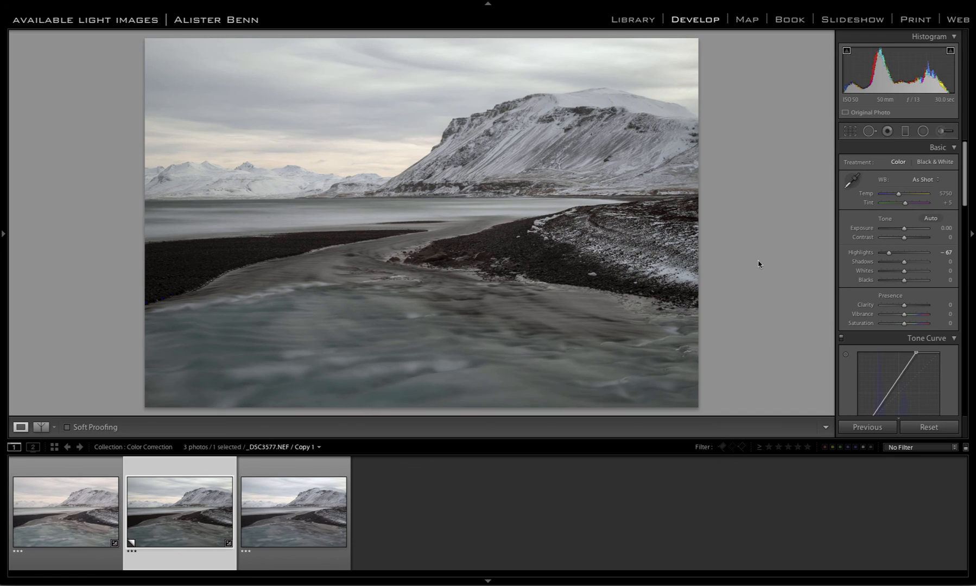
pyautogui.moveTo(760, 241)
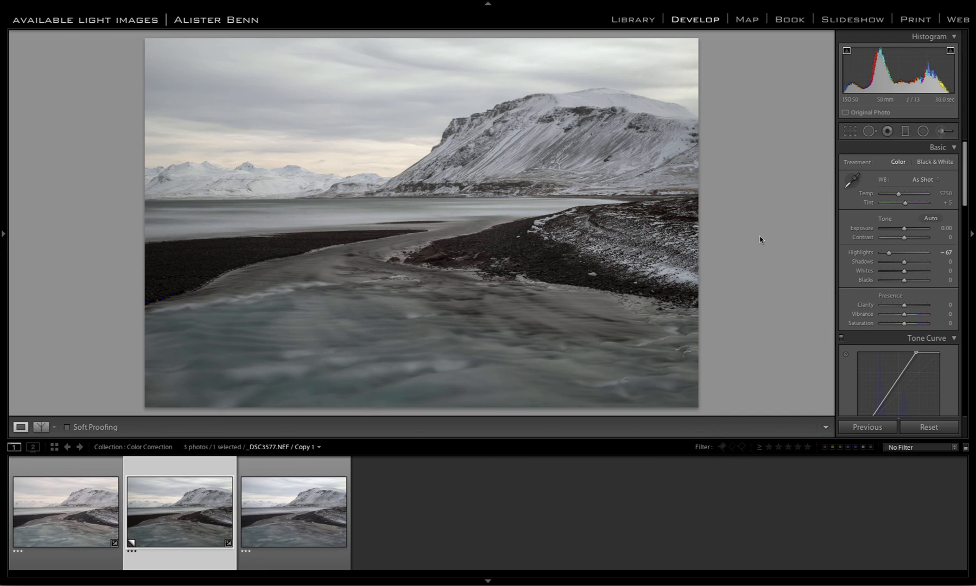
pyautogui.moveTo(755, 214)
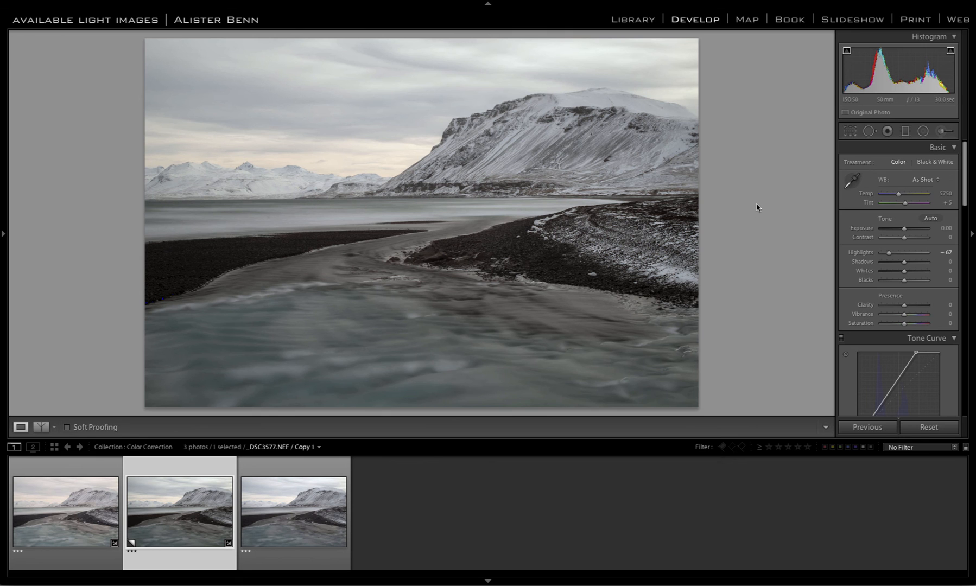
pyautogui.moveTo(757, 200)
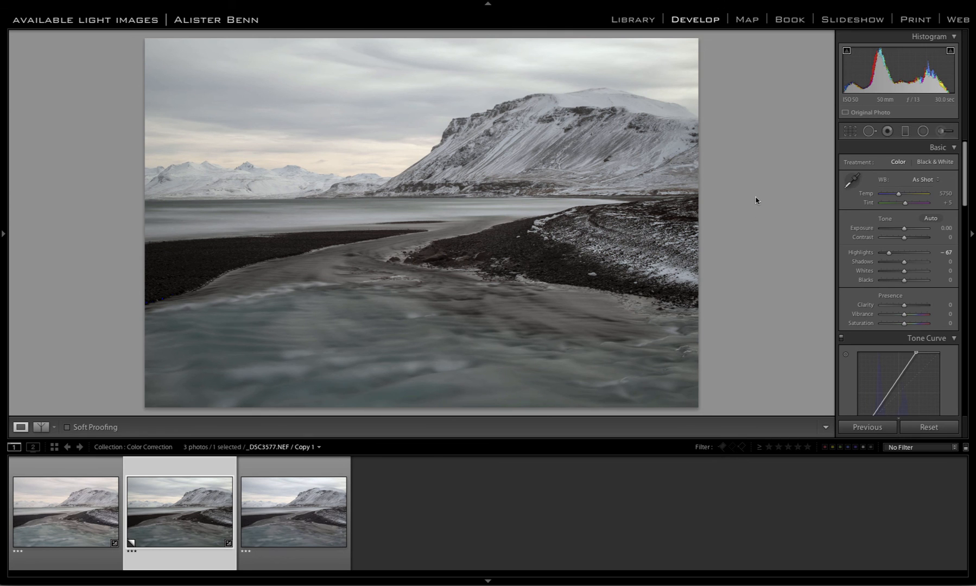